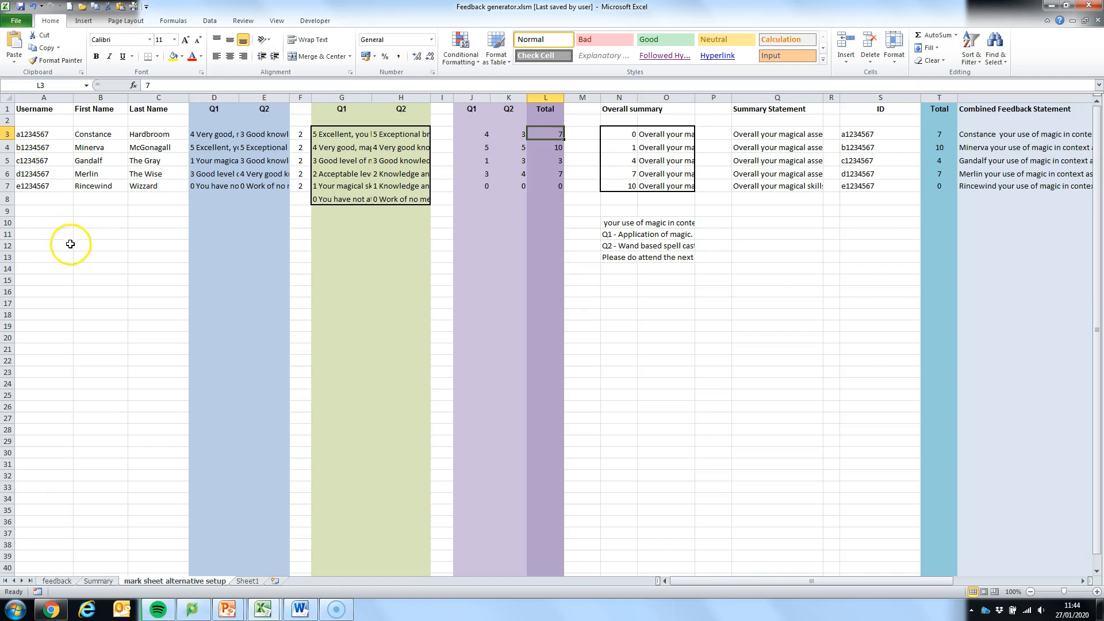
Change the first student's Q1 grade to 3 and inspect the summary statement formula.
left_click(42, 233)
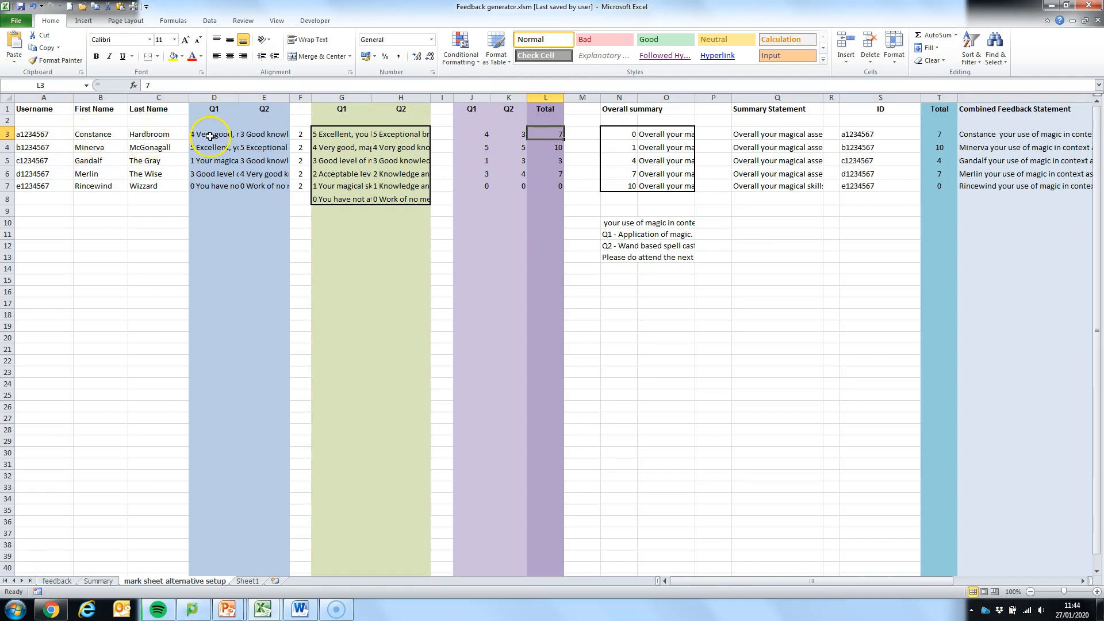
left_click(243, 134)
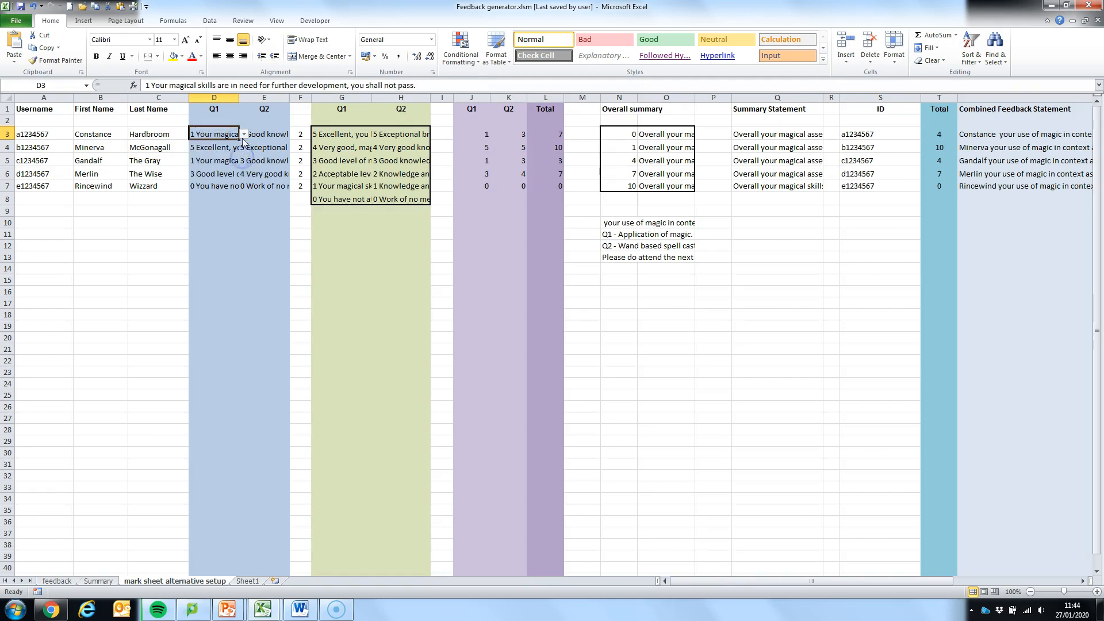
left_click(244, 134)
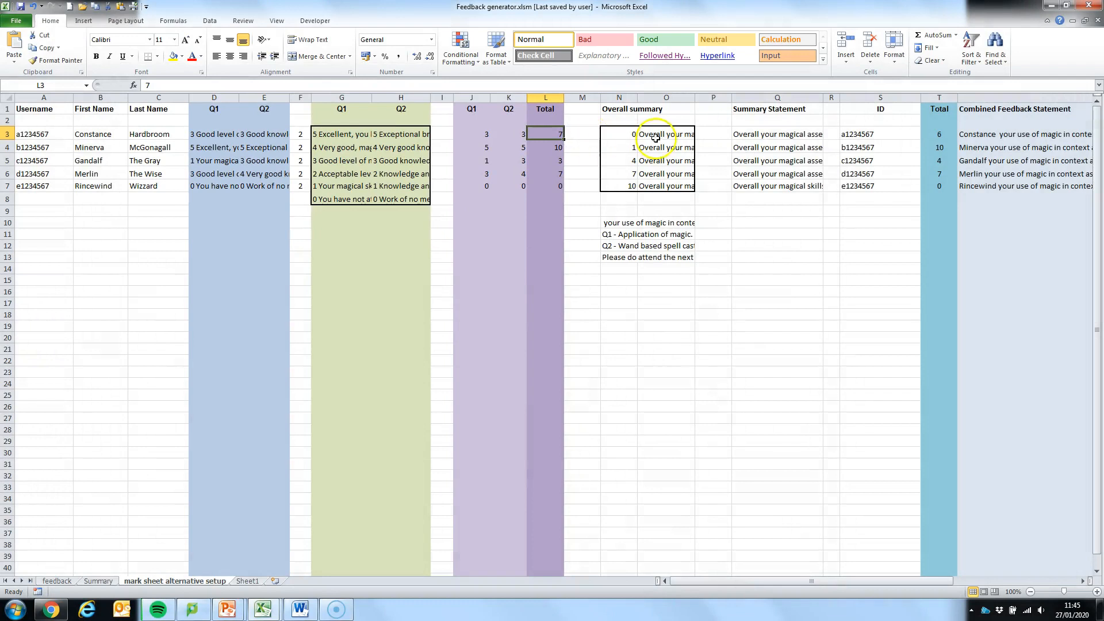
left_click(776, 133)
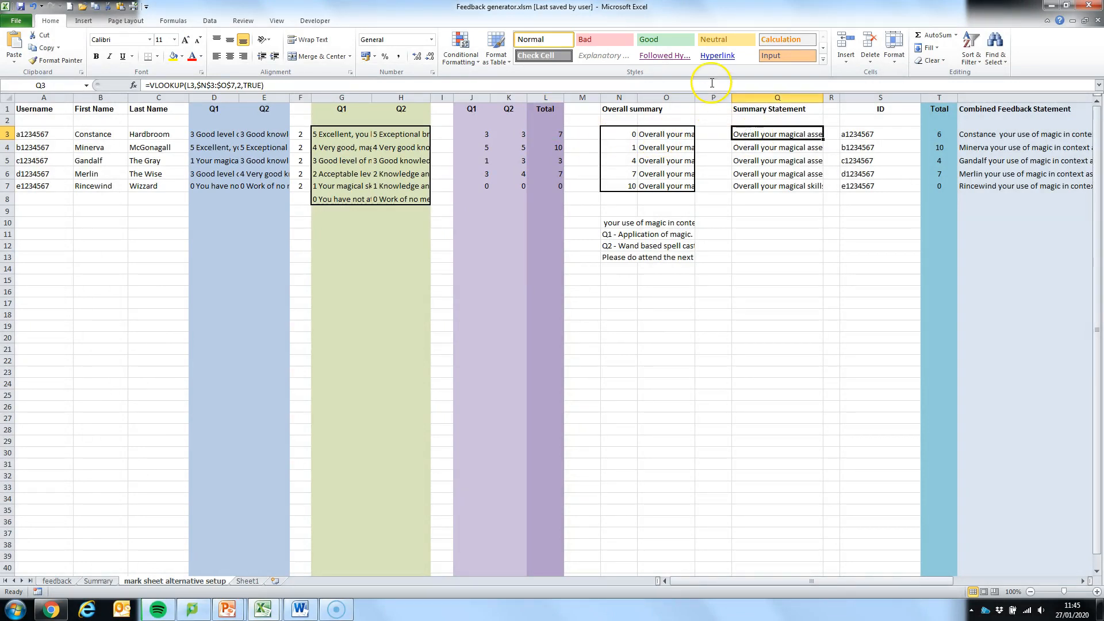
mouse_move(669, 177)
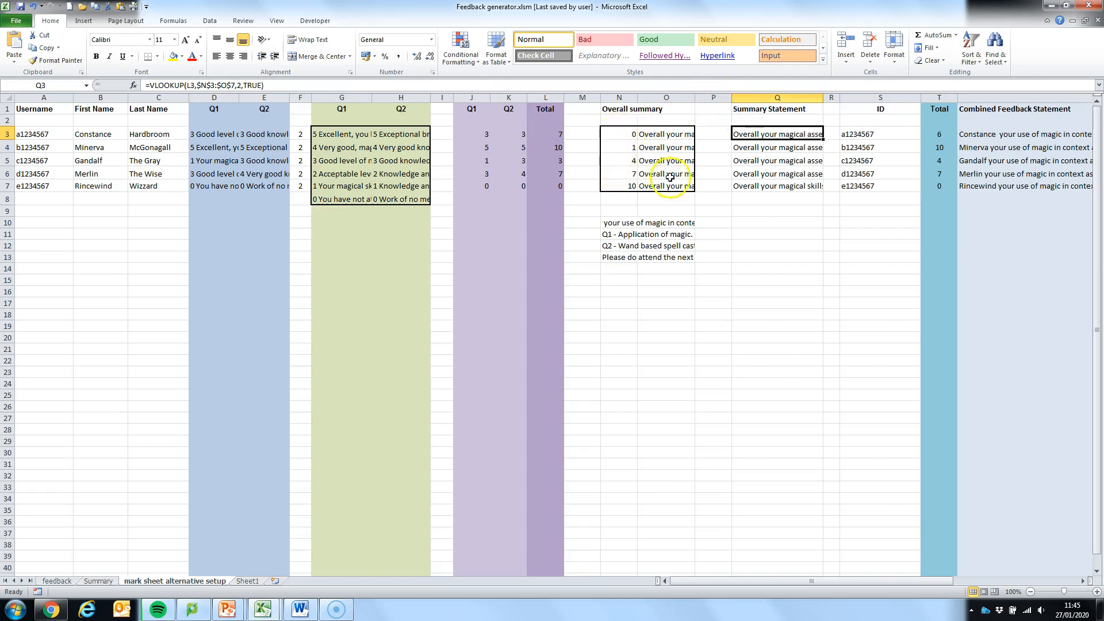
mouse_move(658, 182)
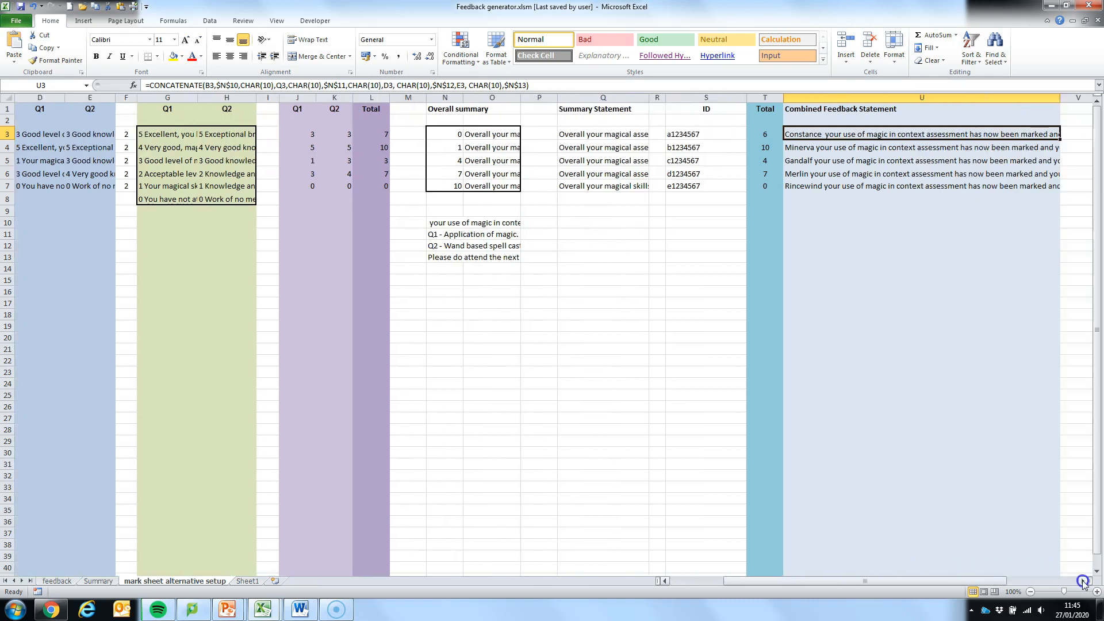
scroll("right", 3)
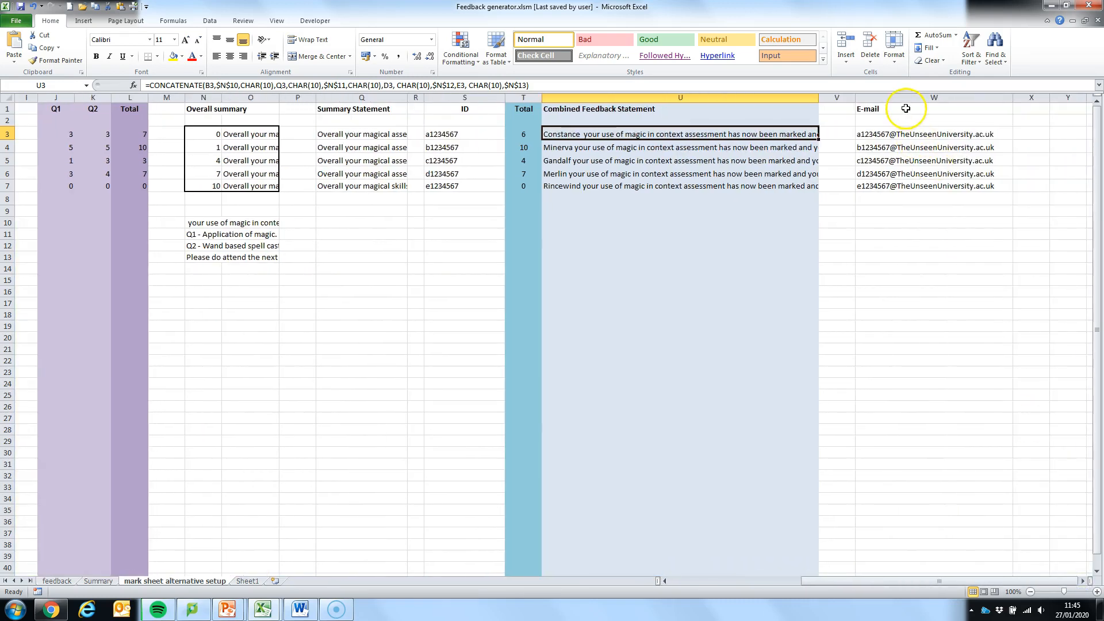
left_click(905, 108)
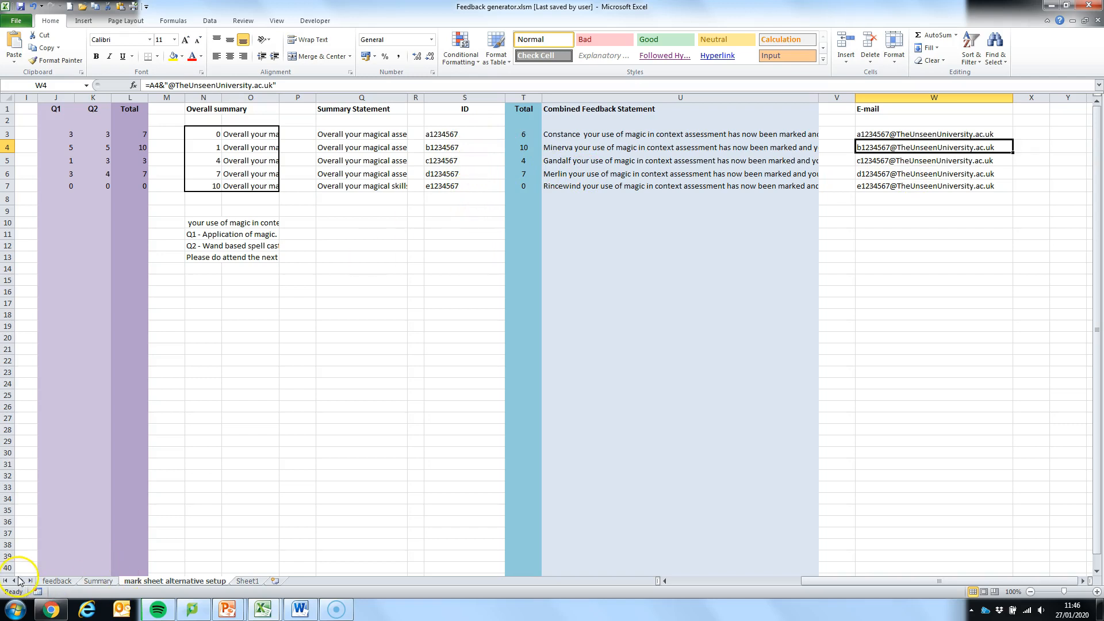
scroll("left", 3)
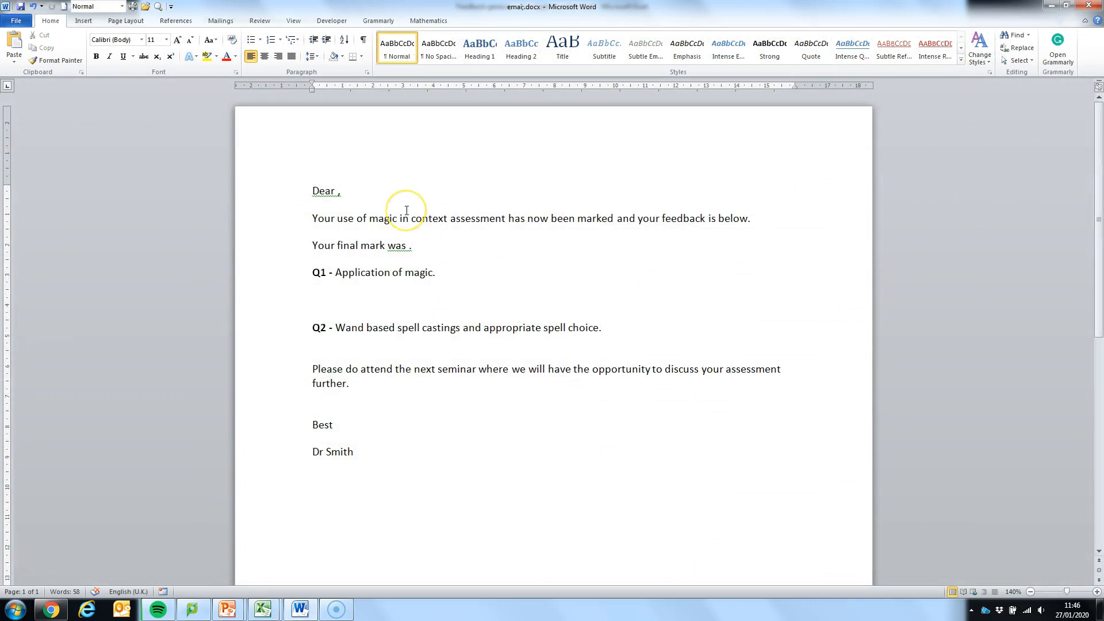
Place the insertion point in the feedback letter template before merging.
left_click(312, 342)
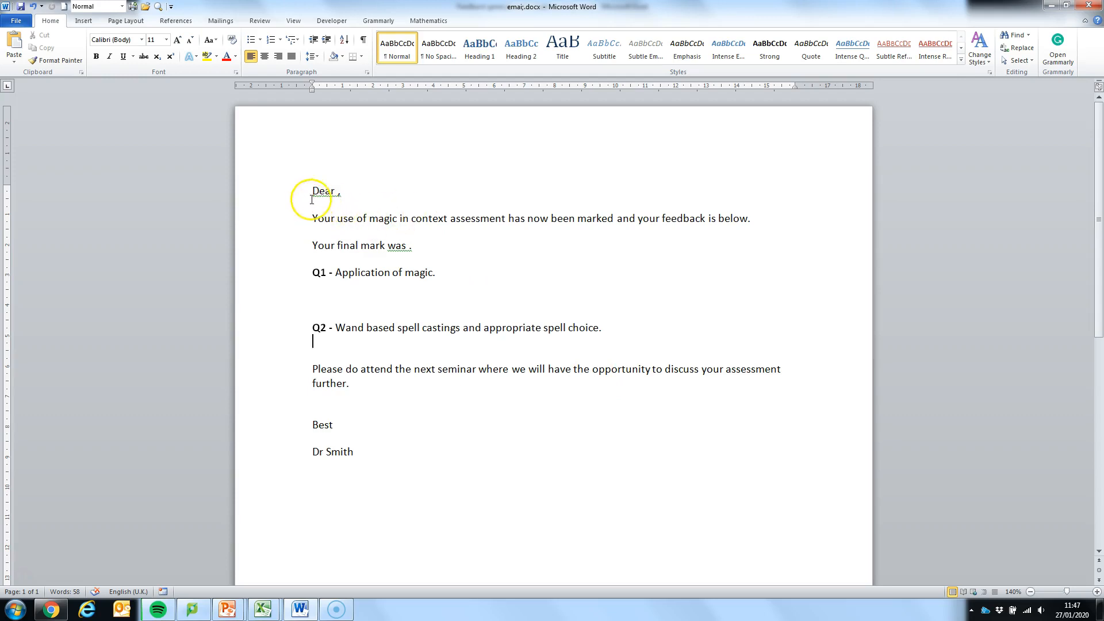
mouse_move(390, 224)
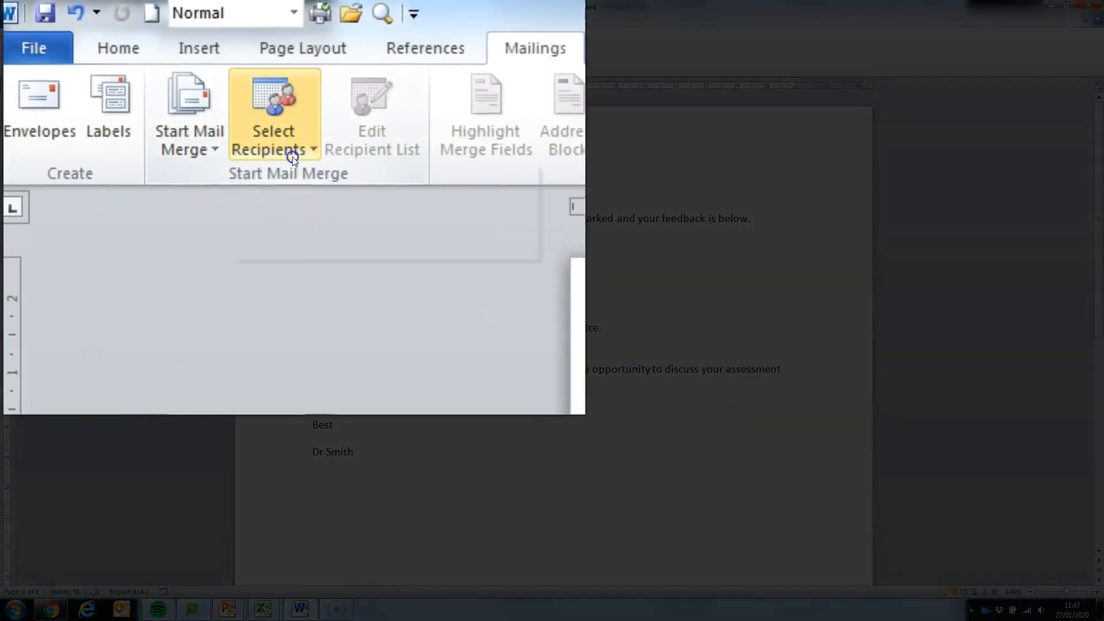
Choose Feedback generator.xlsm in Desktop > Feedback Blog as the existing recipient list.
left_click(274, 139)
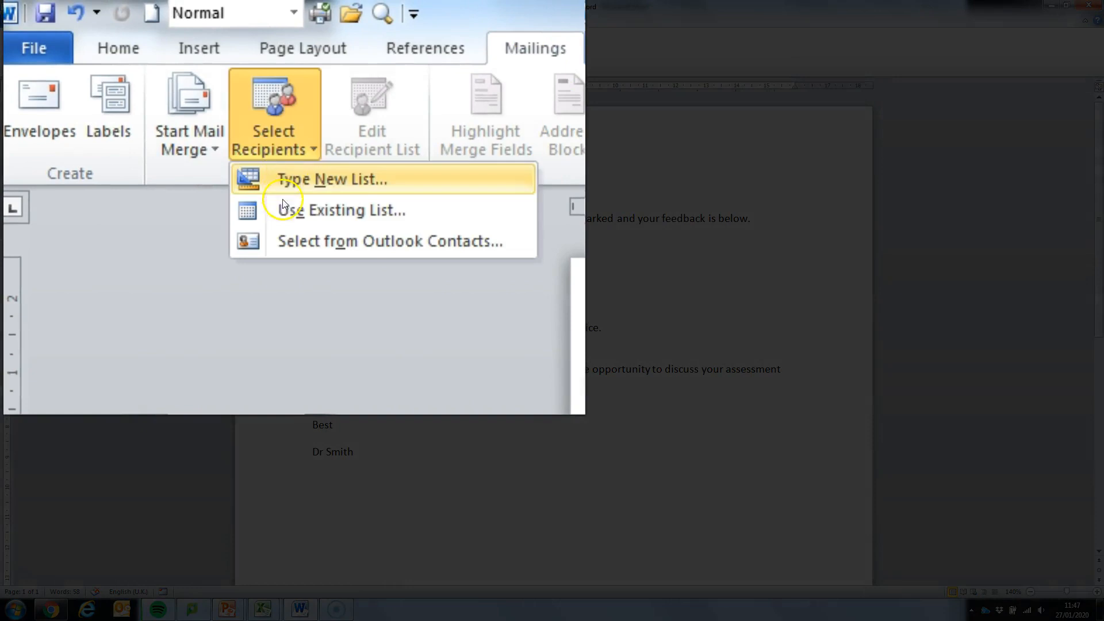
mouse_move(326, 209)
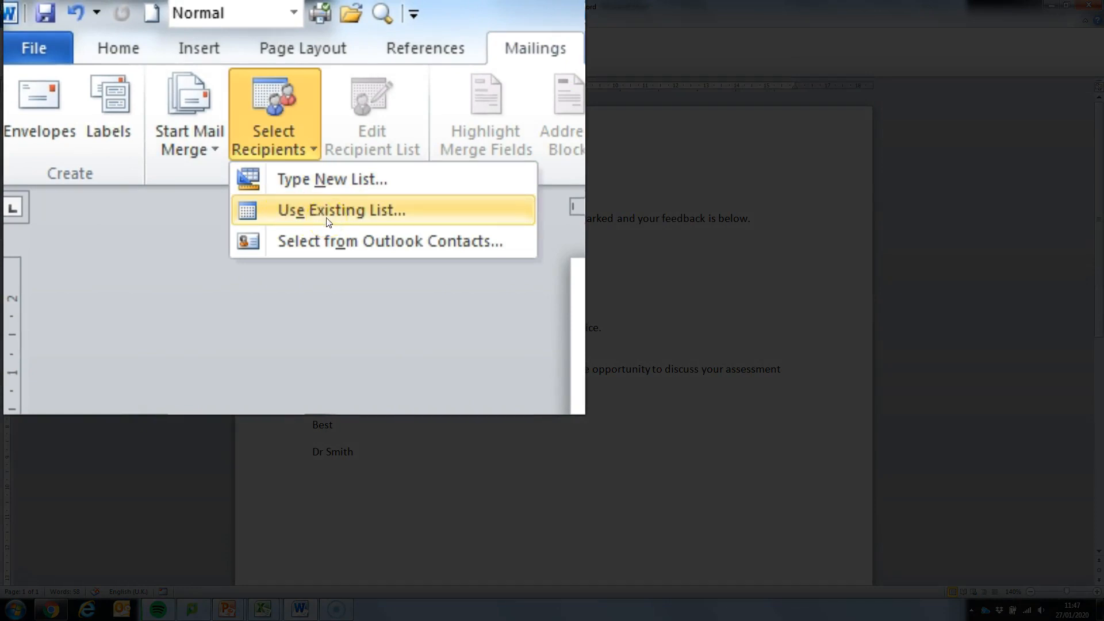
left_click(343, 209)
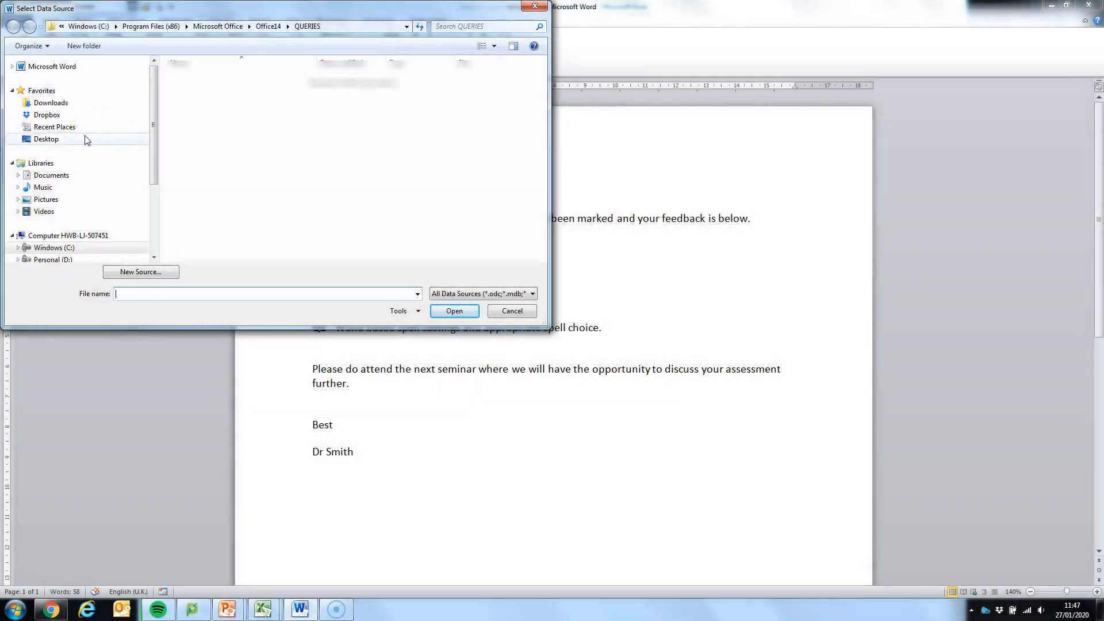
left_click(46, 139)
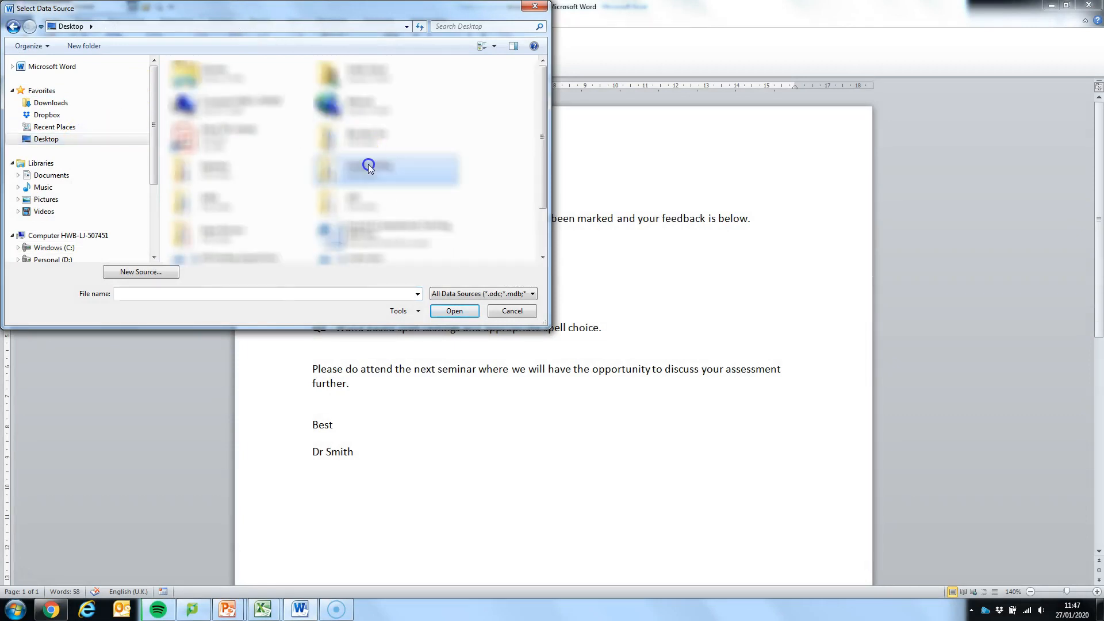
double_click(369, 167)
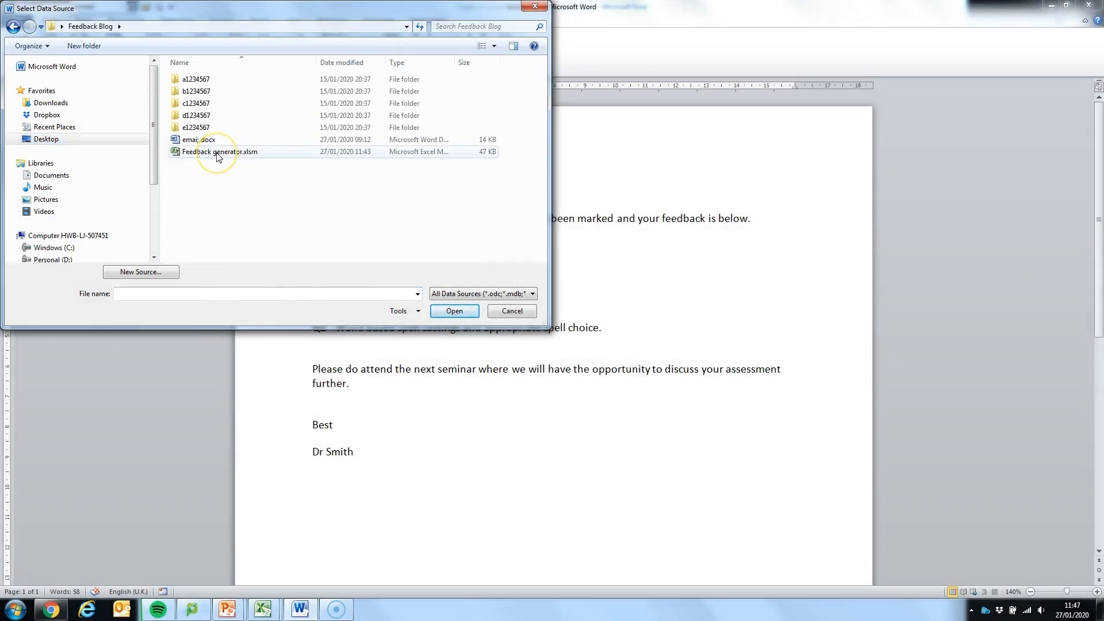
left_click(221, 152)
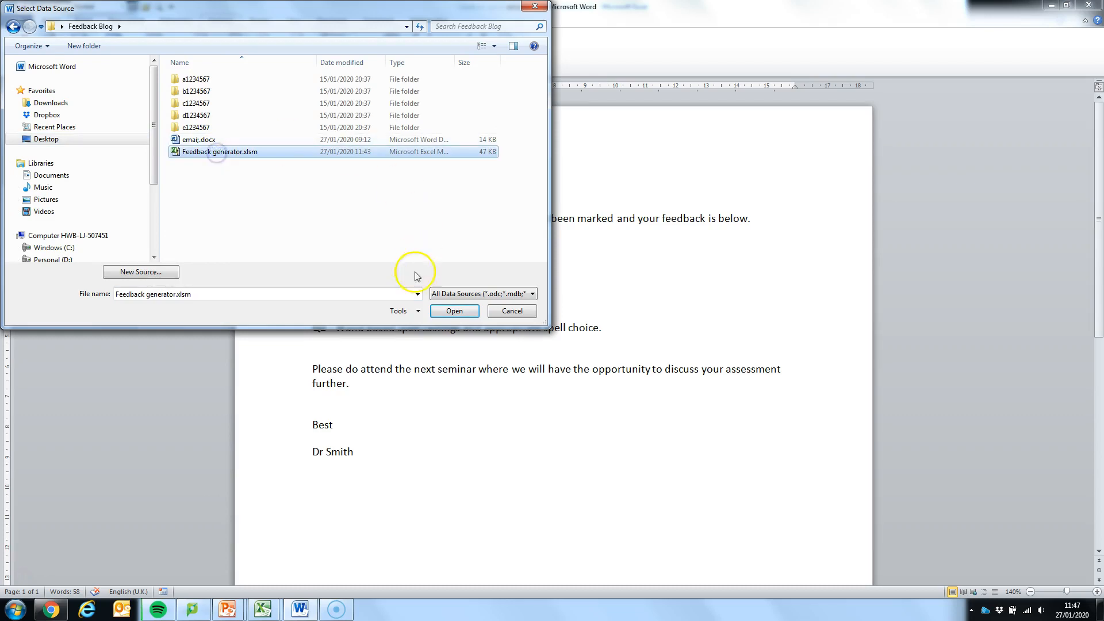
left_click(453, 311)
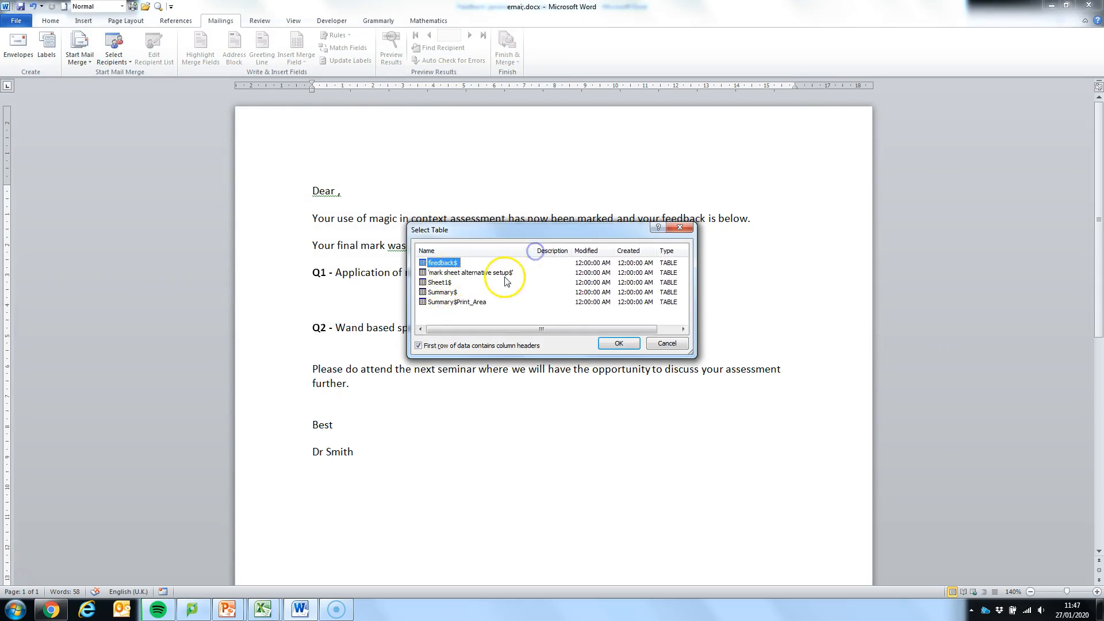
Use the 'mark sheet alternative setup$' sheet as the data source and return after Dear.
left_click(468, 273)
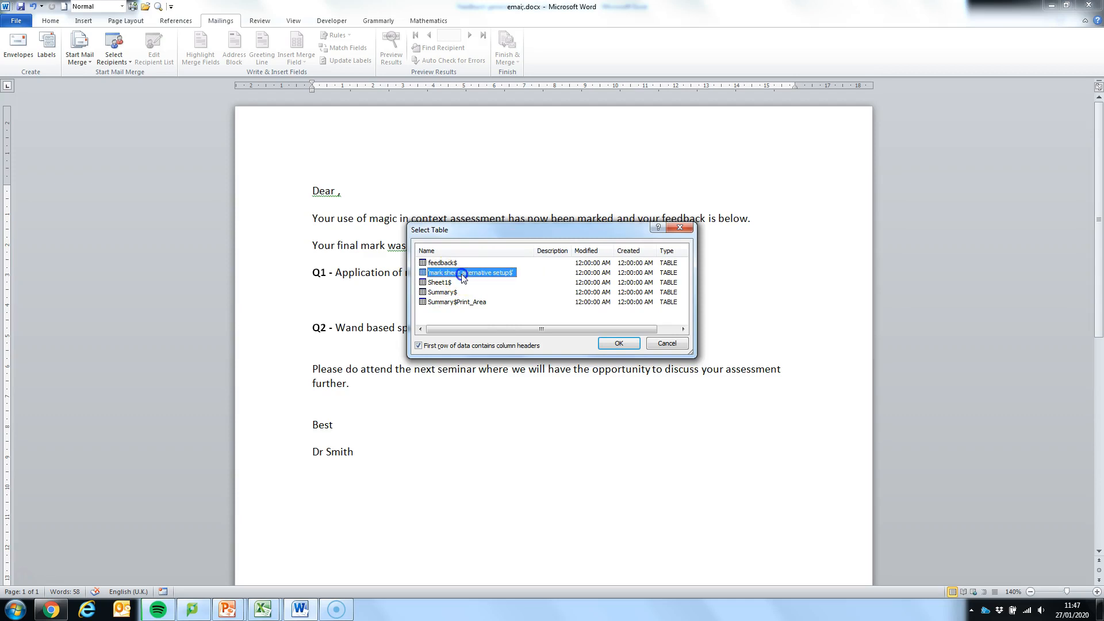
left_click(617, 343)
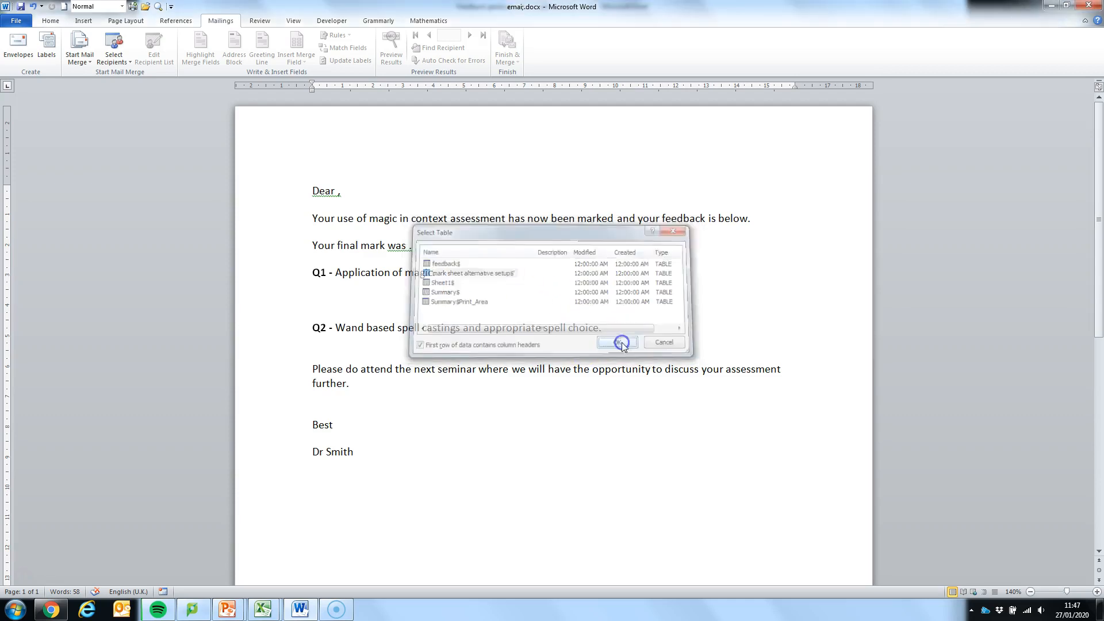
left_click(618, 343)
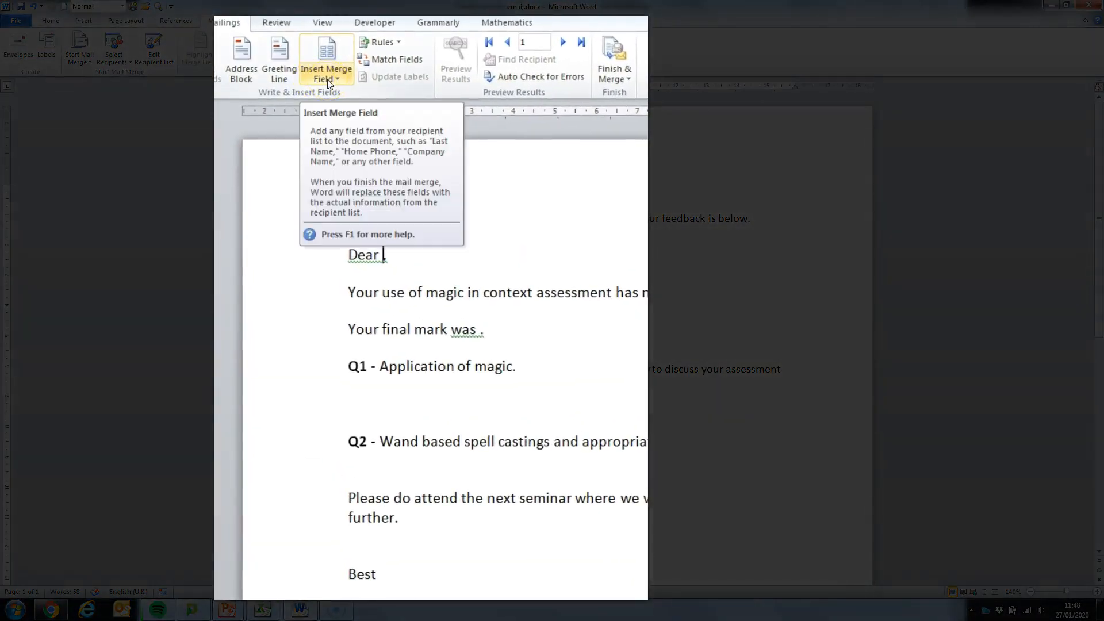
Insert the Summary_Statement field after the first paragraph and Total after 'was'.
left_click(325, 59)
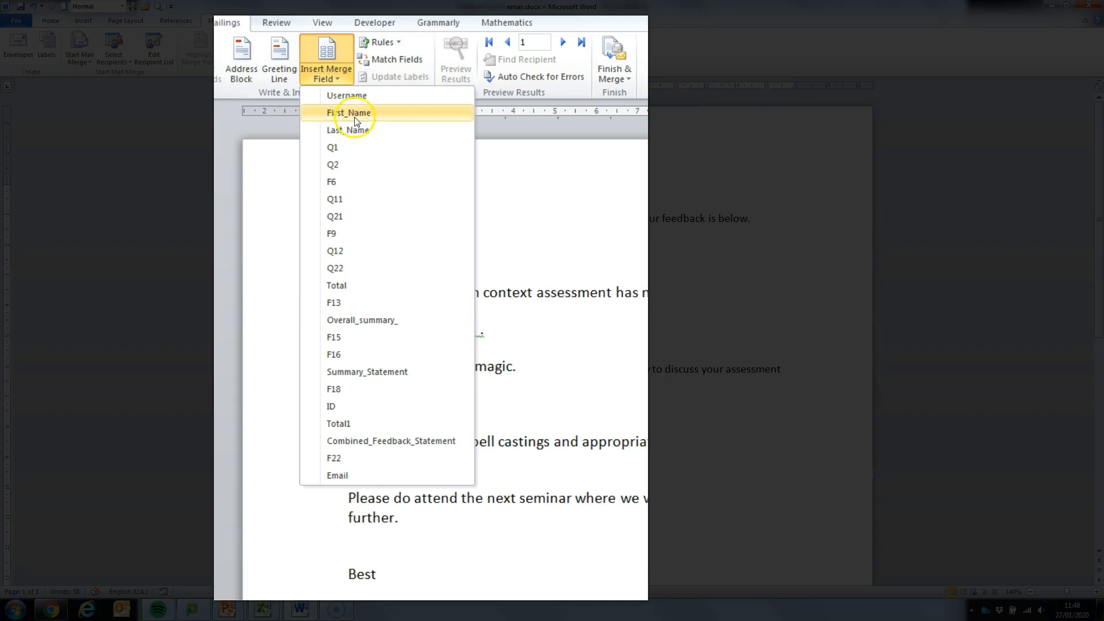
left_click(348, 112)
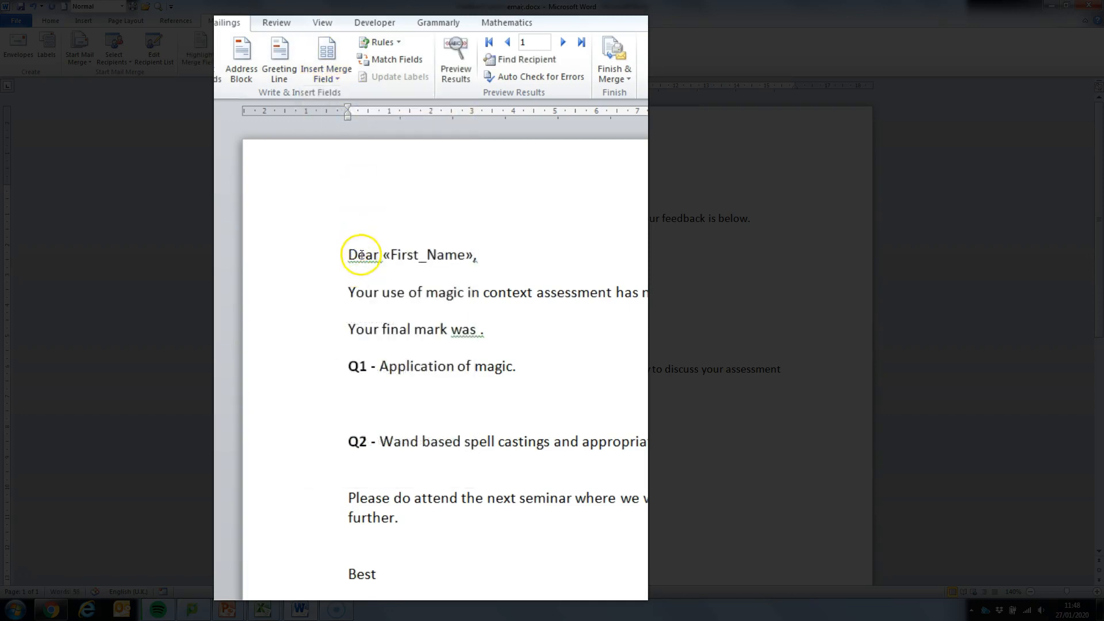
left_click(1087, 7)
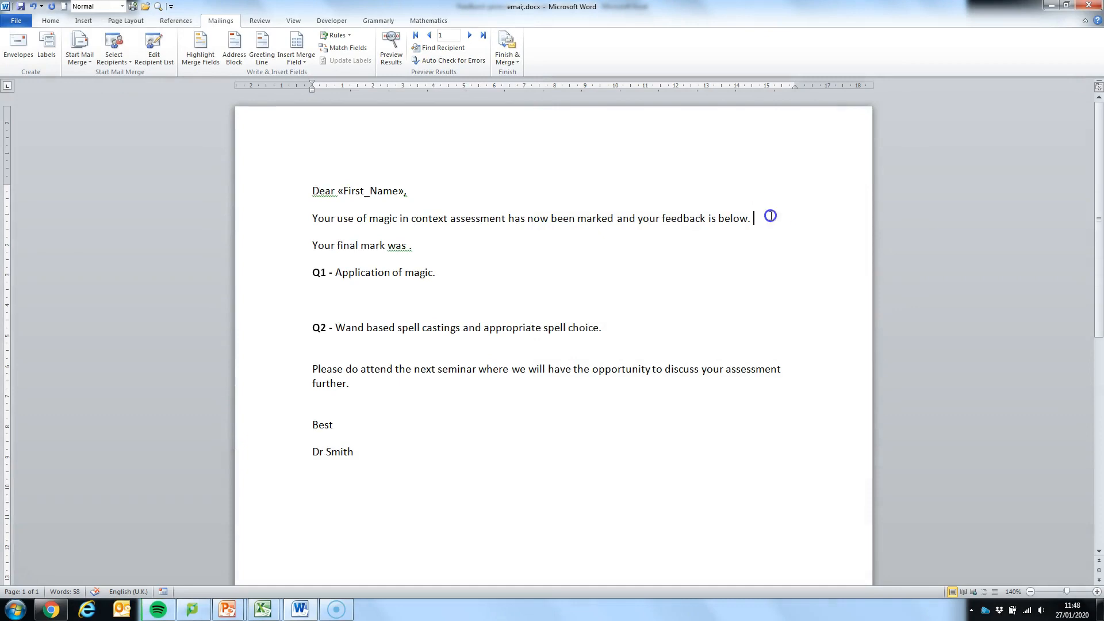
left_click(296, 41)
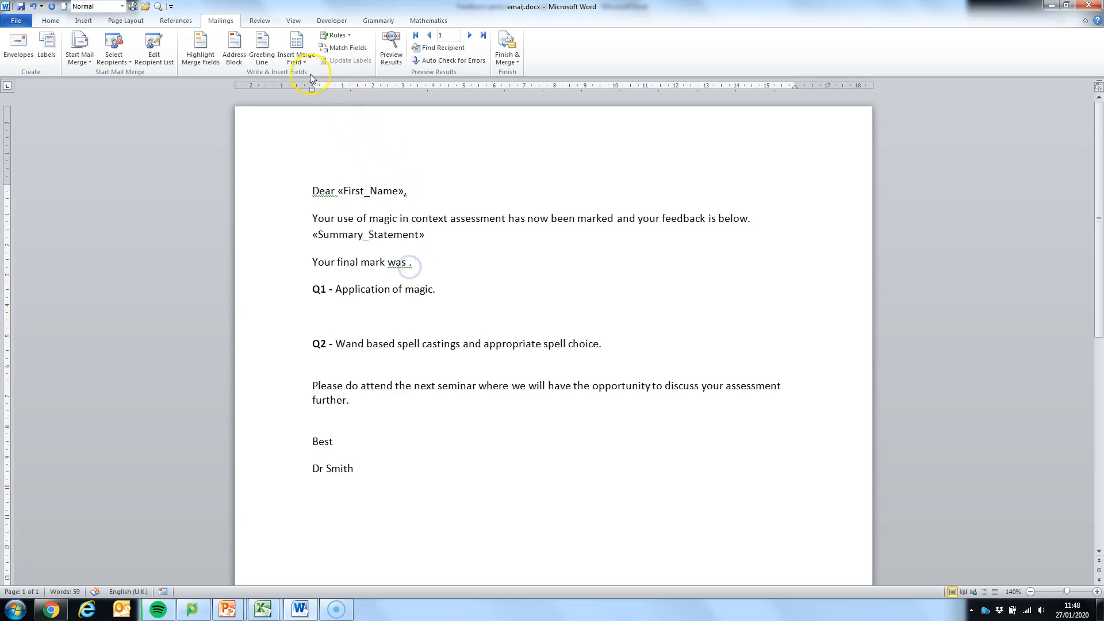
left_click(295, 50)
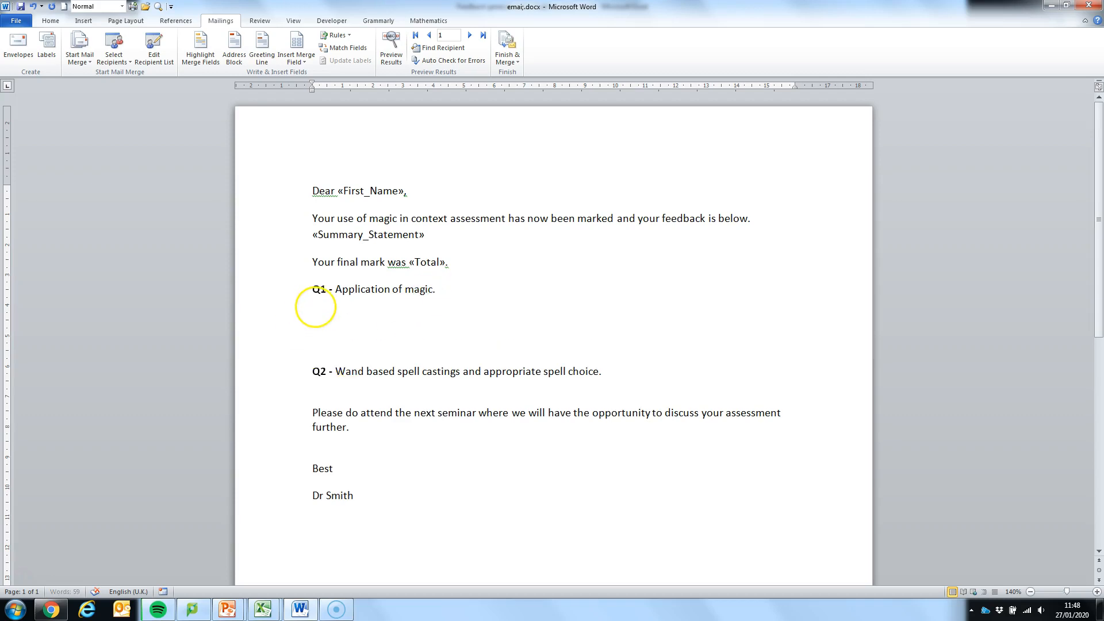
Insert the Q1 merge field under its question line and remove the extra blank line.
left_click(295, 48)
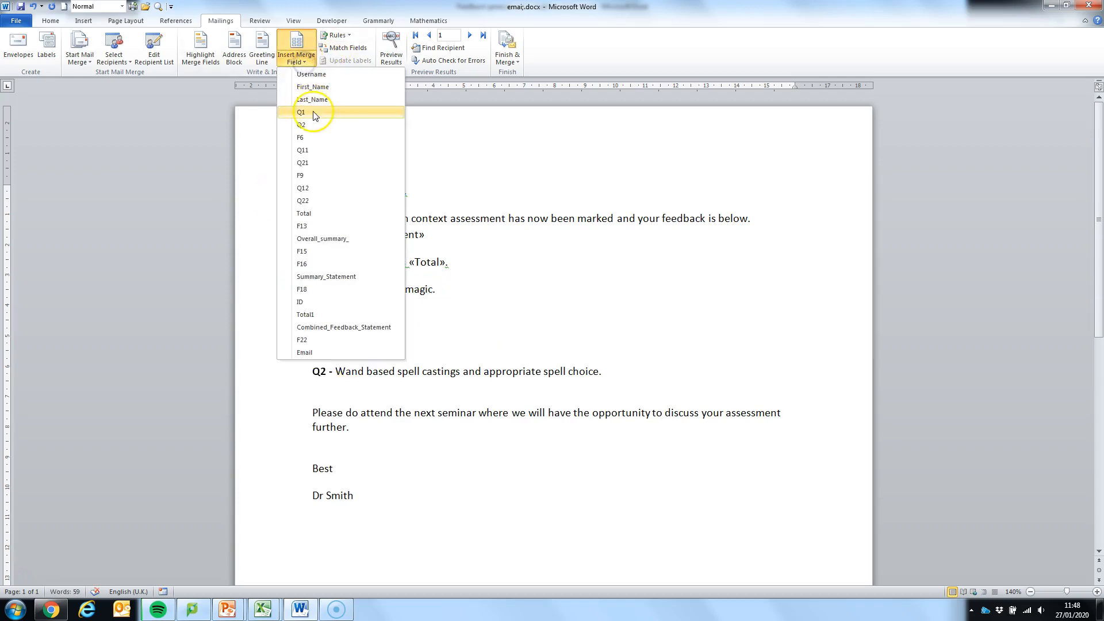
left_click(302, 111)
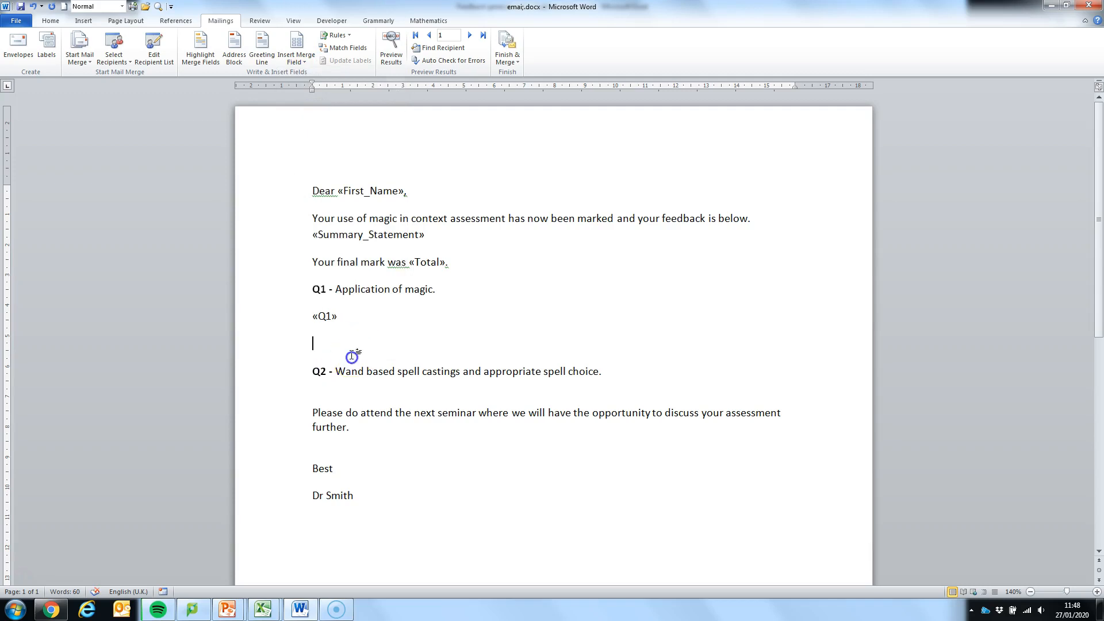
key("Backspace")
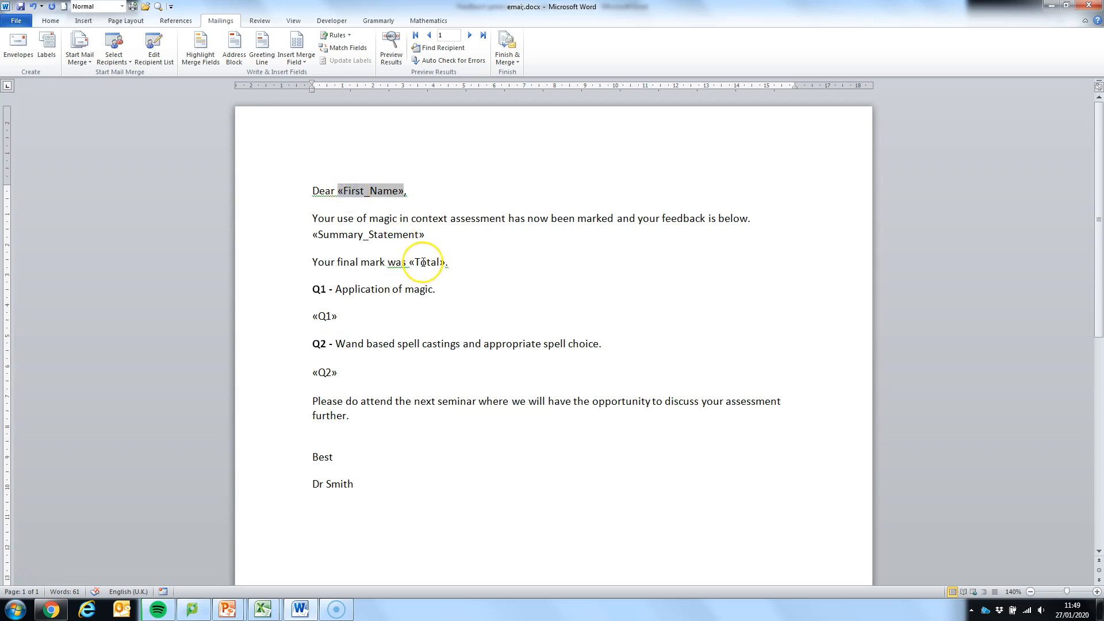
mouse_move(221, 227)
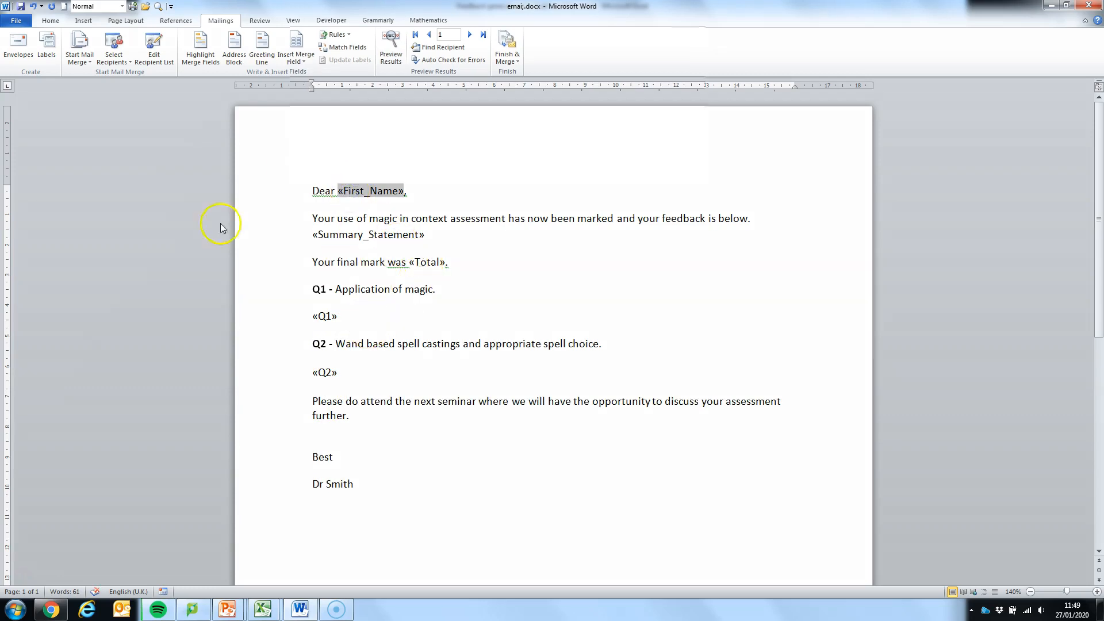
mouse_move(446, 47)
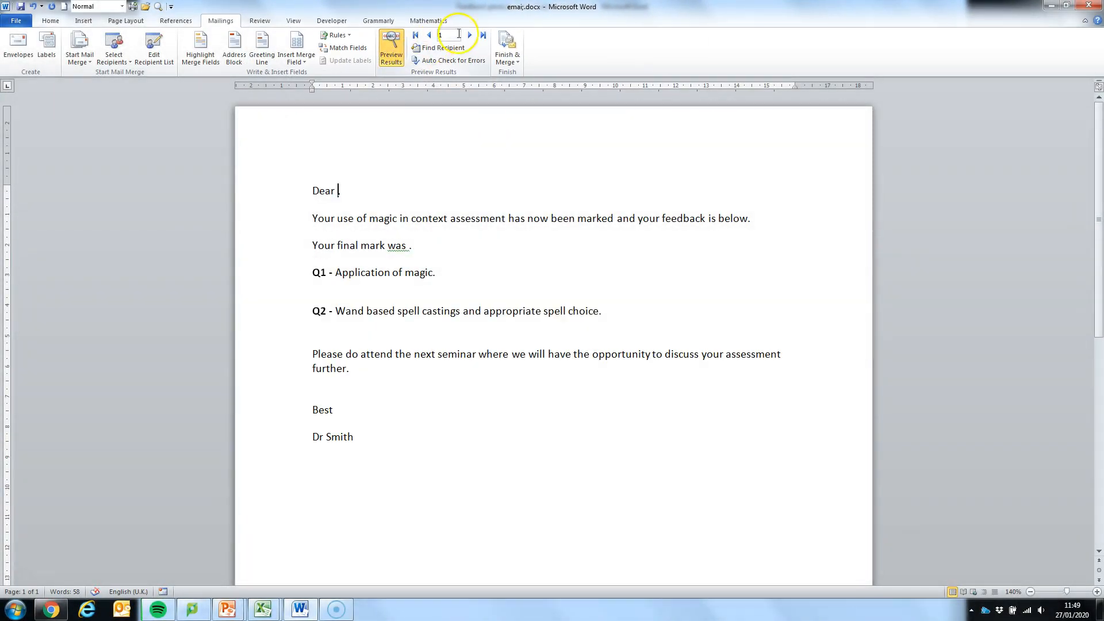
mouse_move(469, 36)
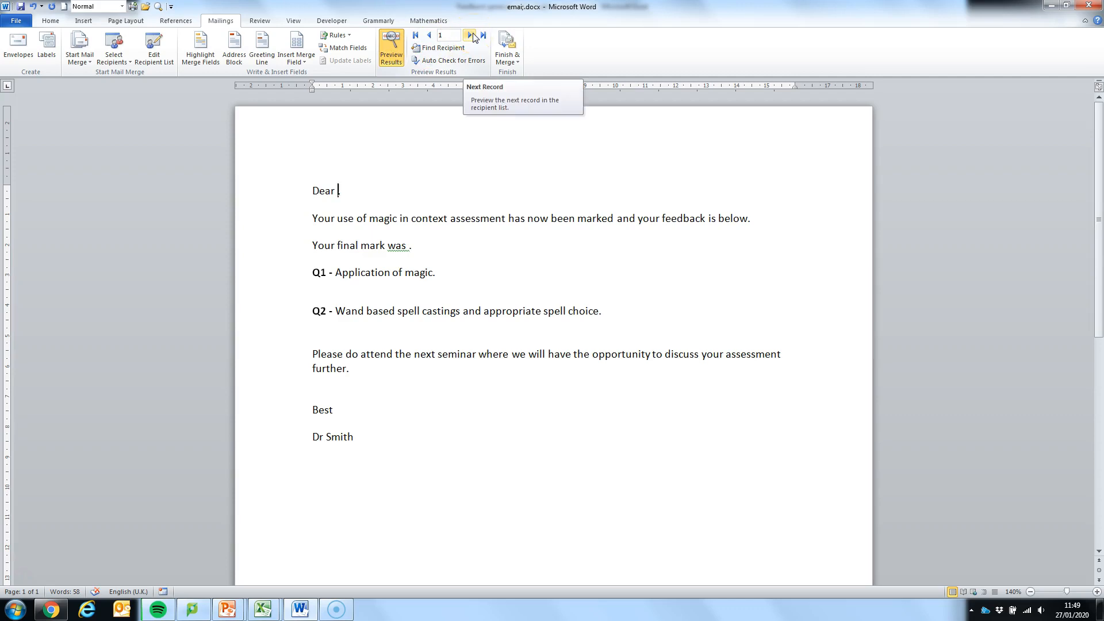
Step through records 2 to 6 to check each student's personalised feedback, ending at Rincewind.
left_click(471, 36)
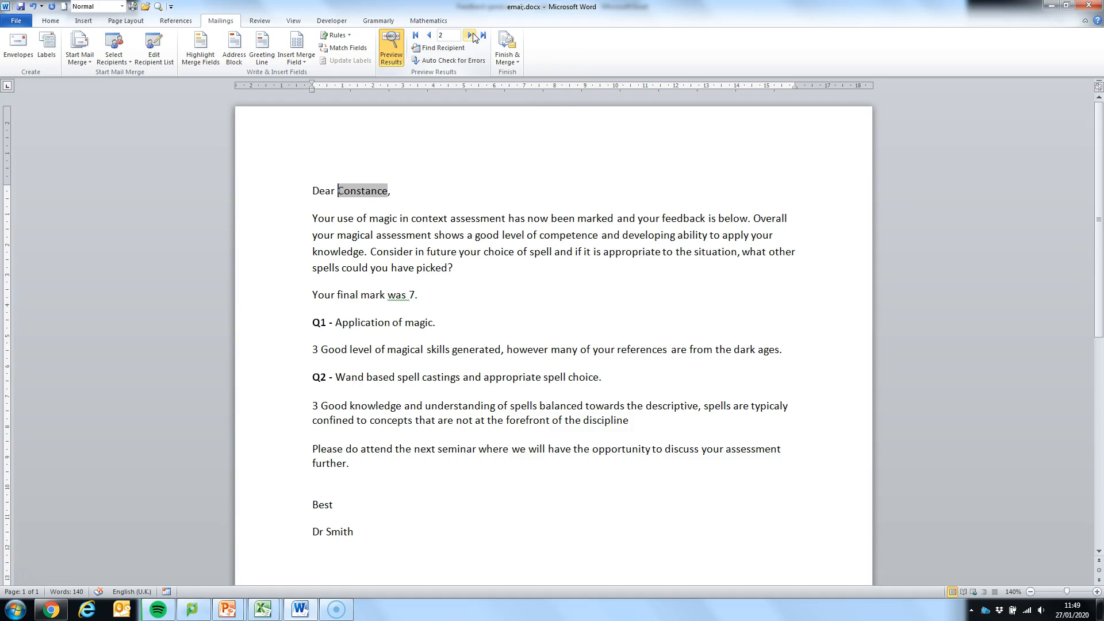
left_click(469, 36)
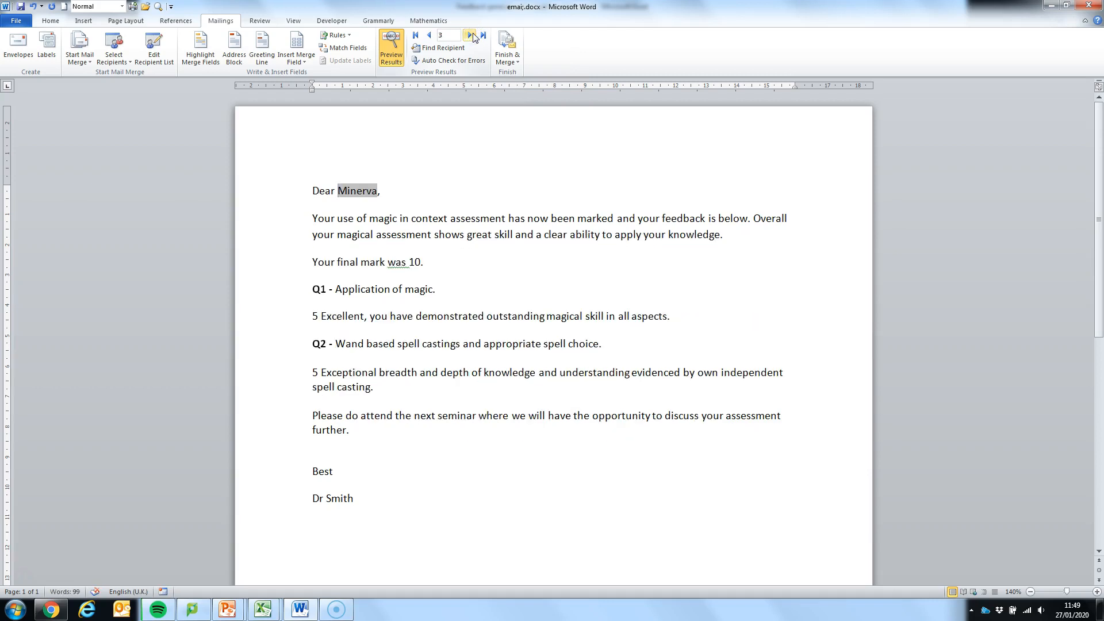
left_click(471, 36)
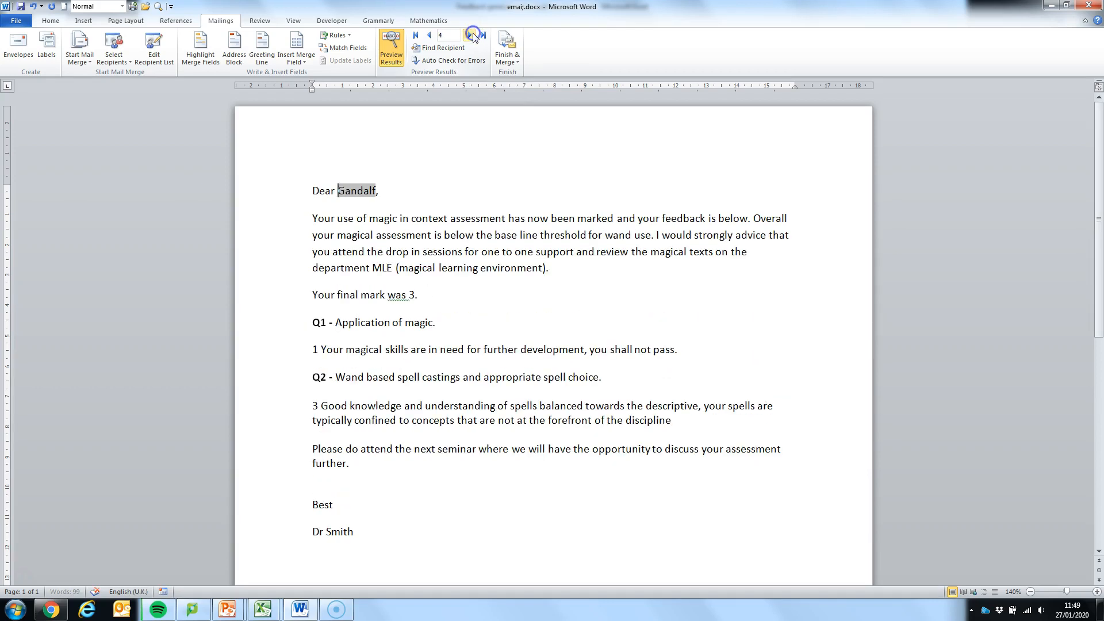
left_click(473, 35)
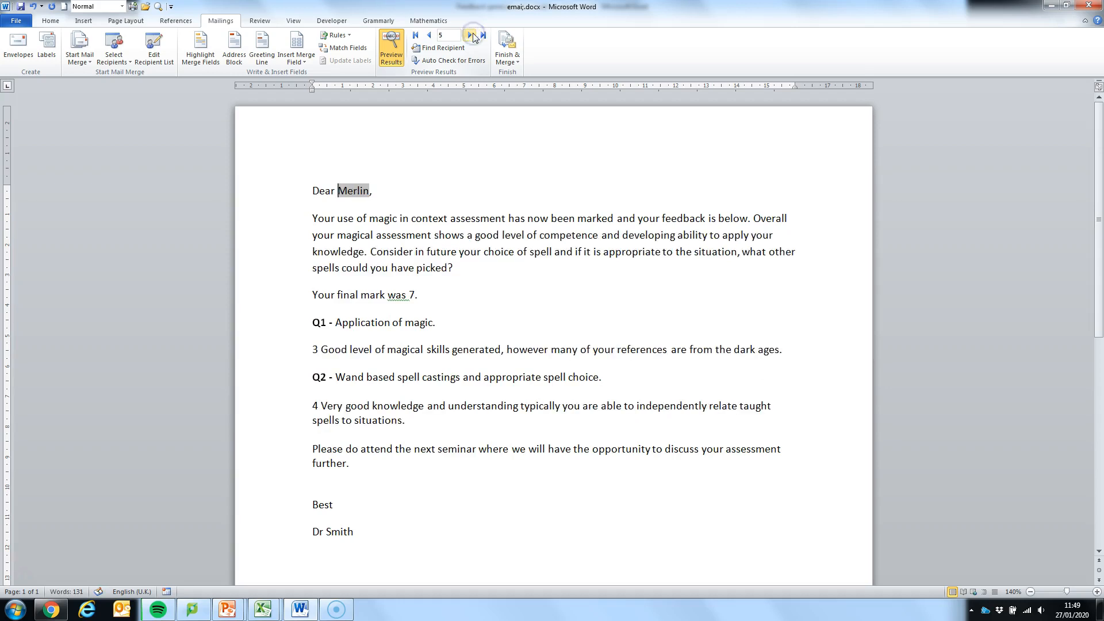
left_click(469, 36)
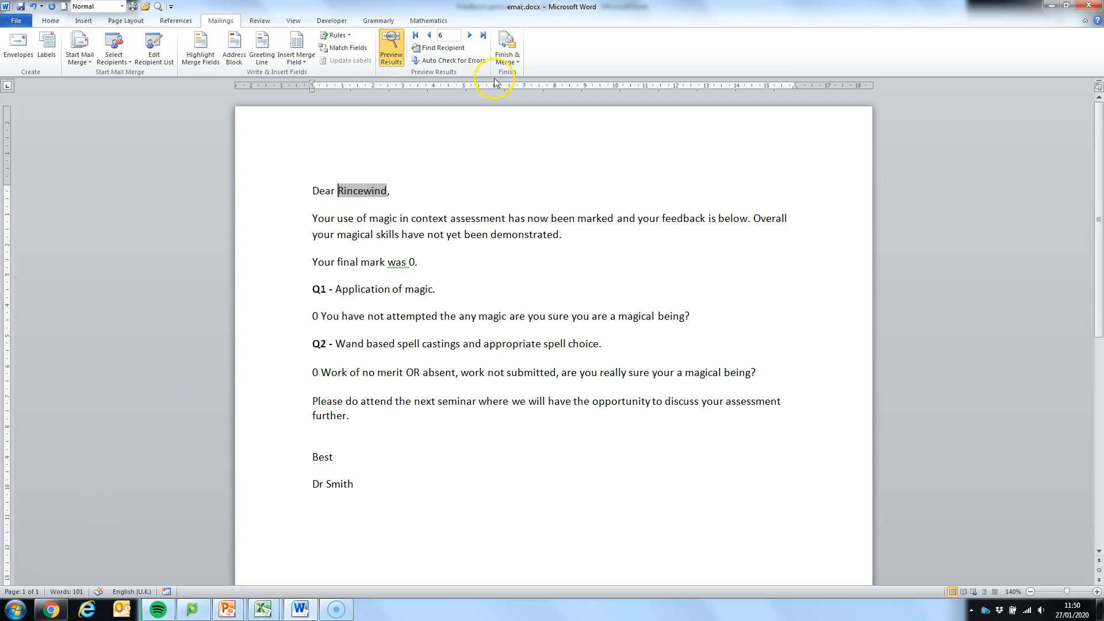
mouse_move(507, 49)
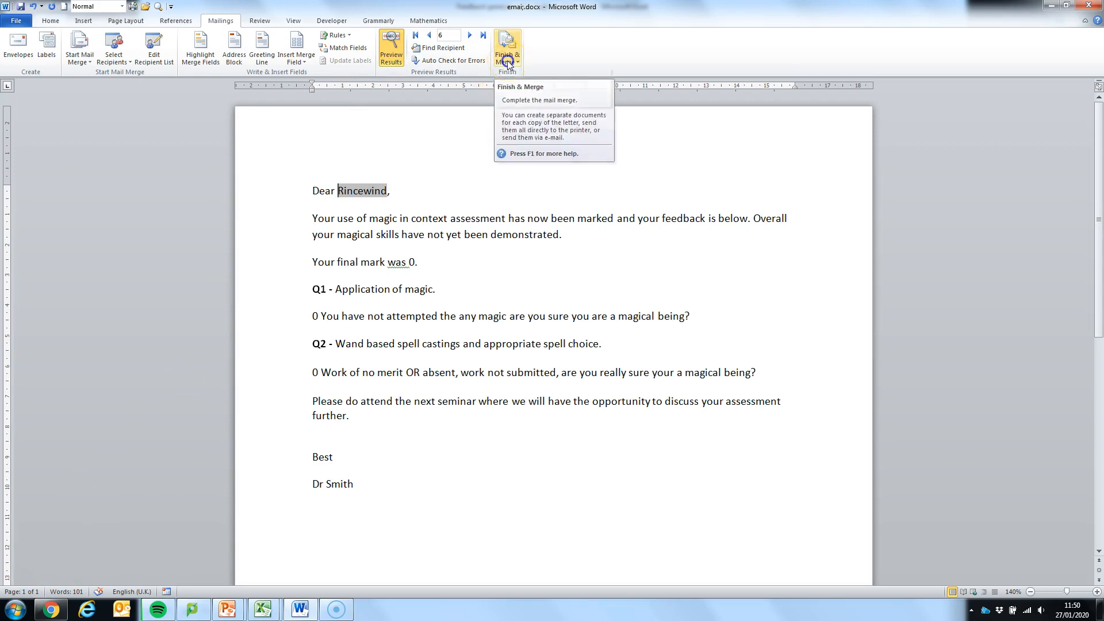
Send HTML emails to Email with subject Magical Feedback for records 3 through 7.
left_click(506, 50)
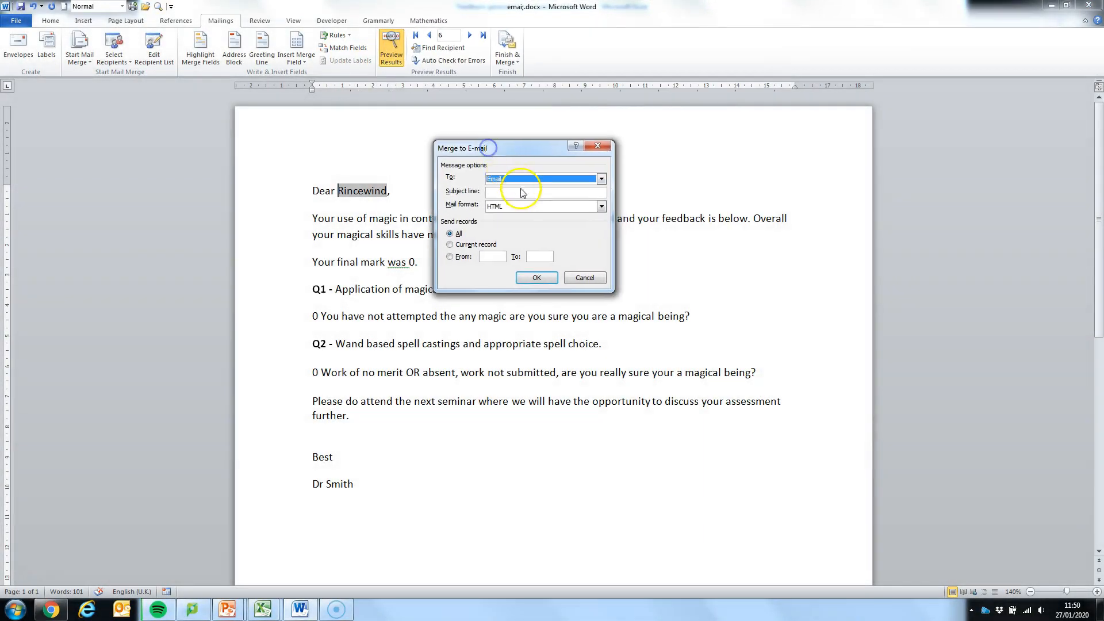
type("Magical Feedback")
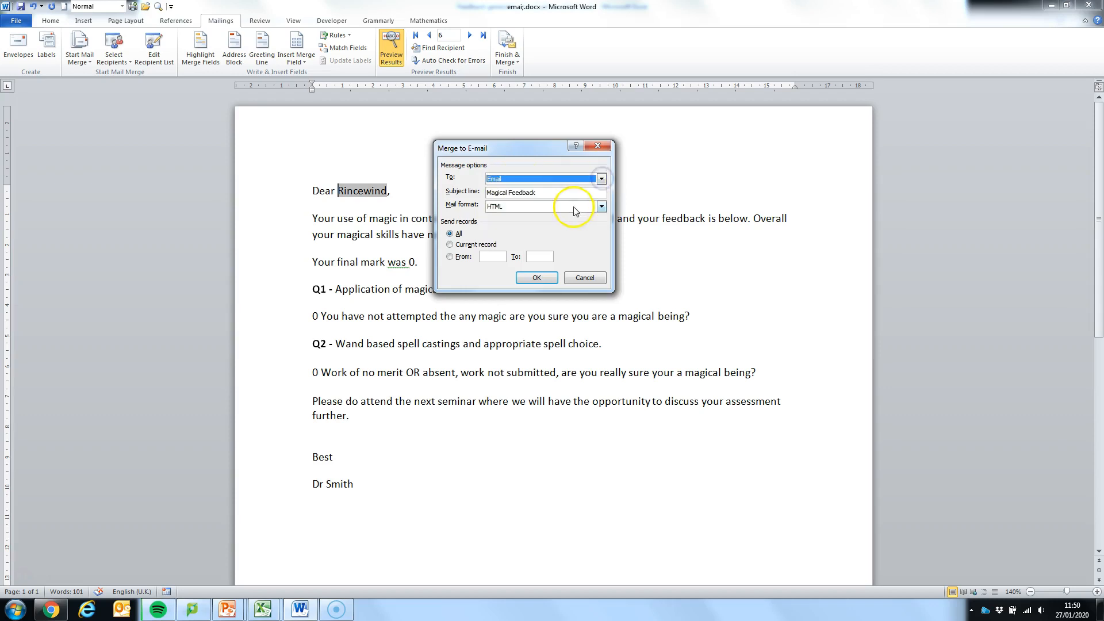
mouse_move(538, 206)
type("3")
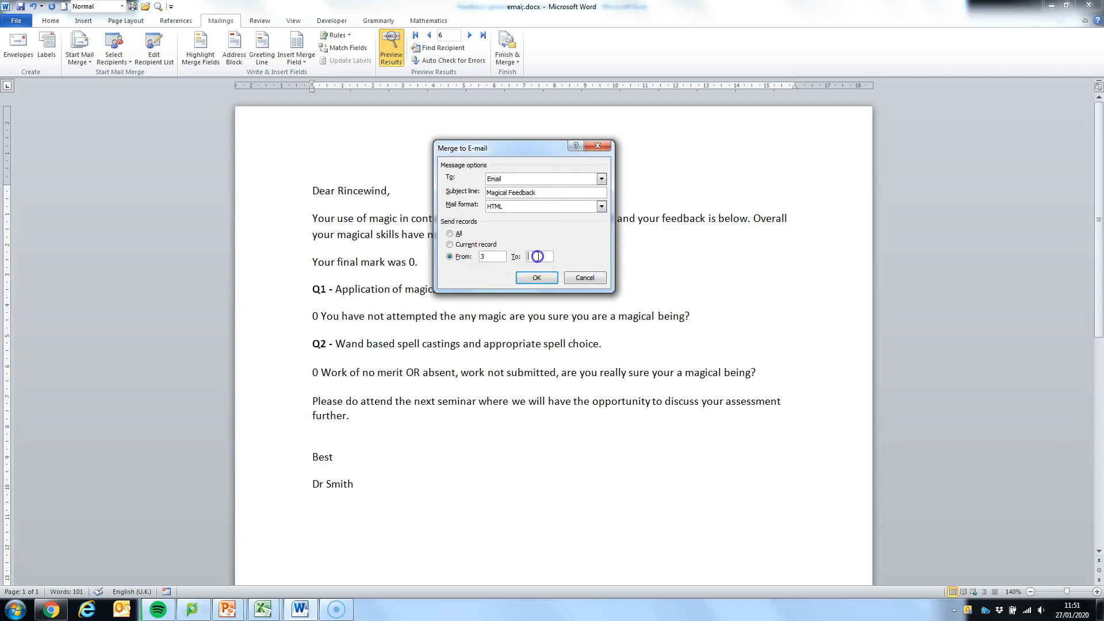
type("7")
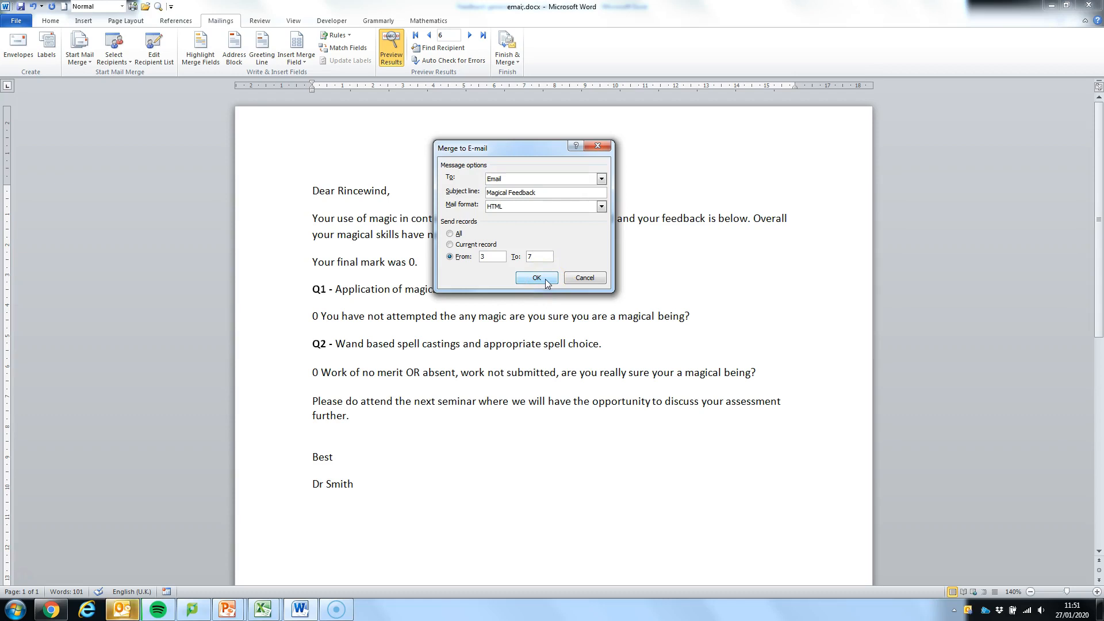
left_click(536, 277)
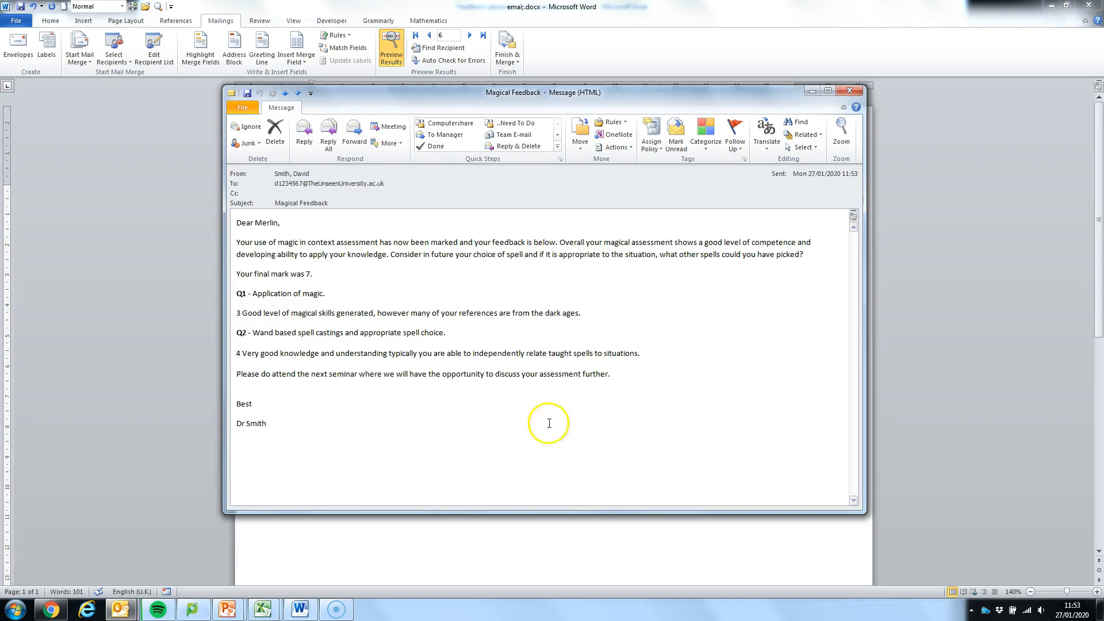
mouse_move(541, 237)
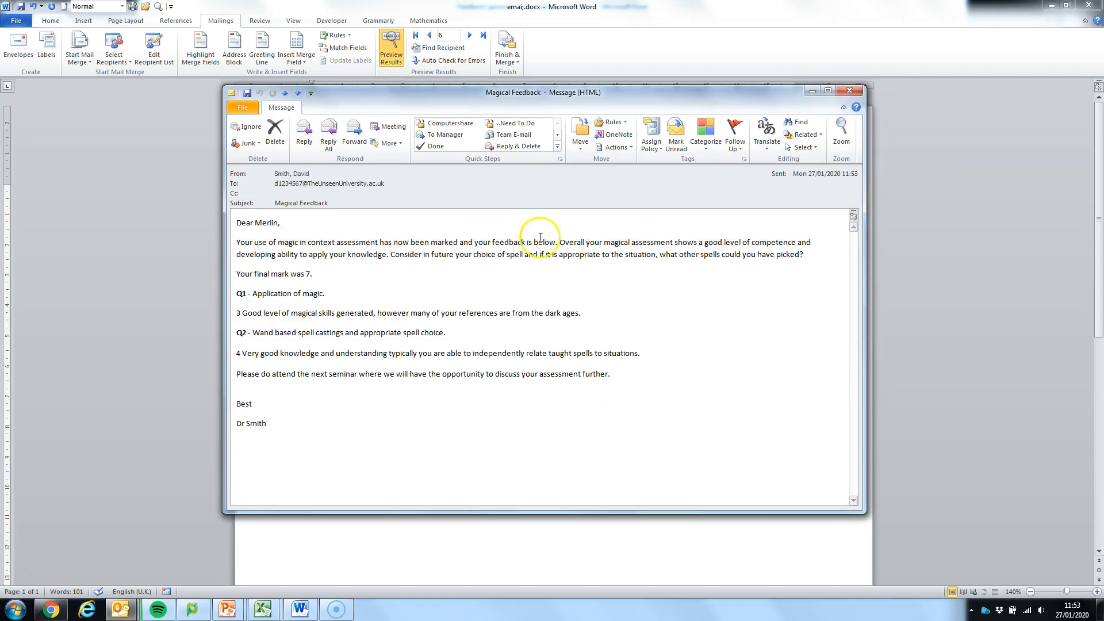
mouse_move(574, 254)
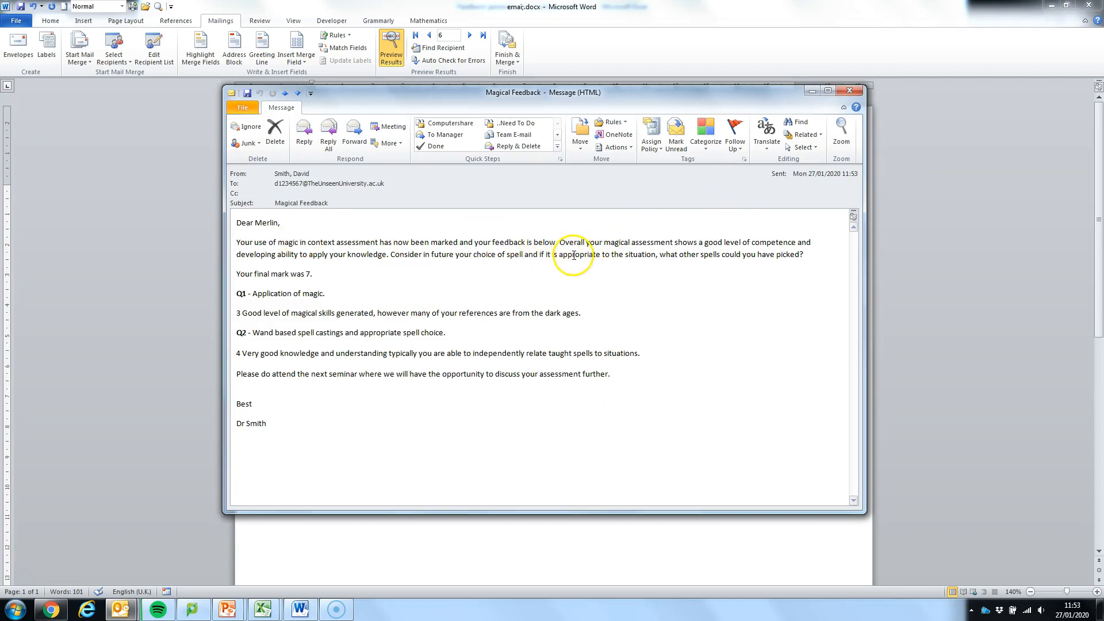